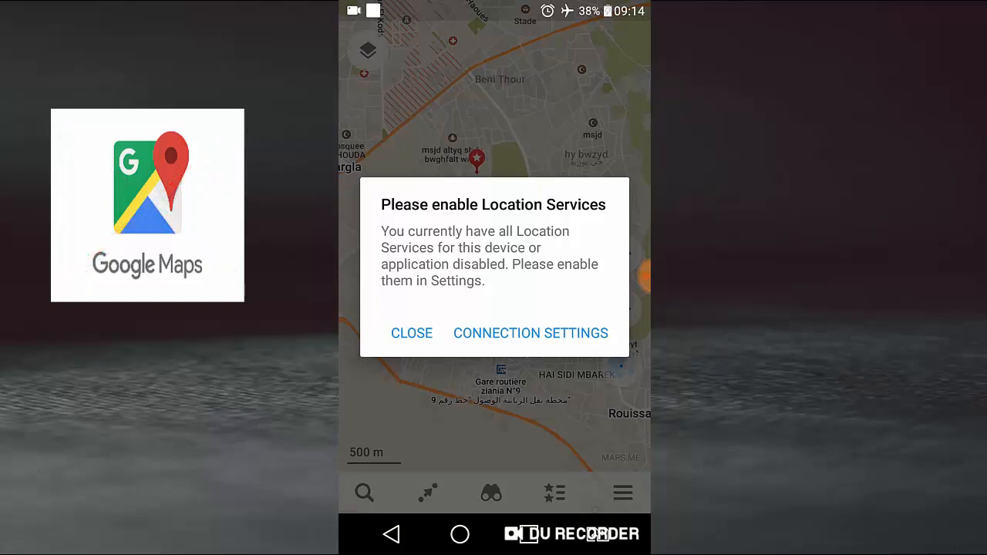
Turn device location on in GPS-only mode via MAPS.ME's Connection Settings prompt
left_click(411, 333)
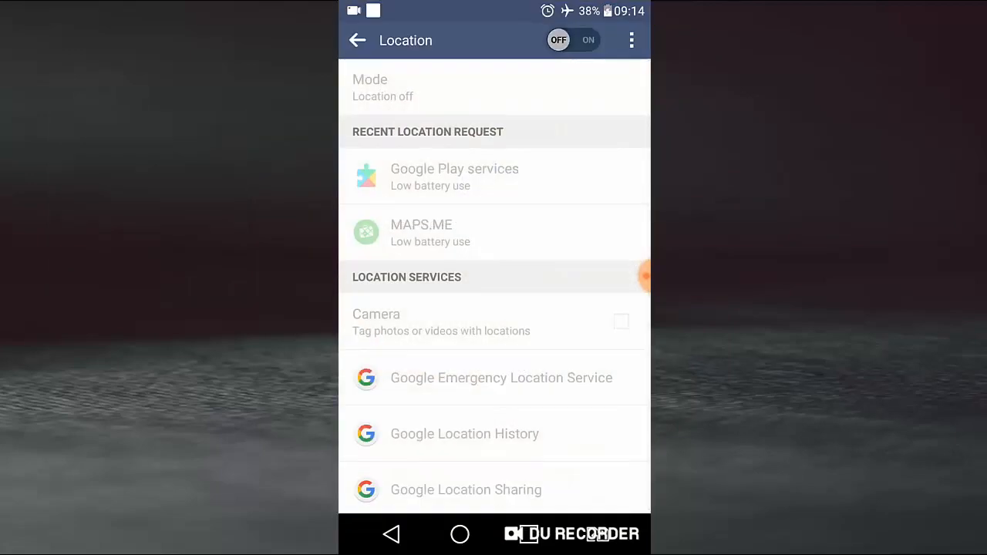
left_click(573, 39)
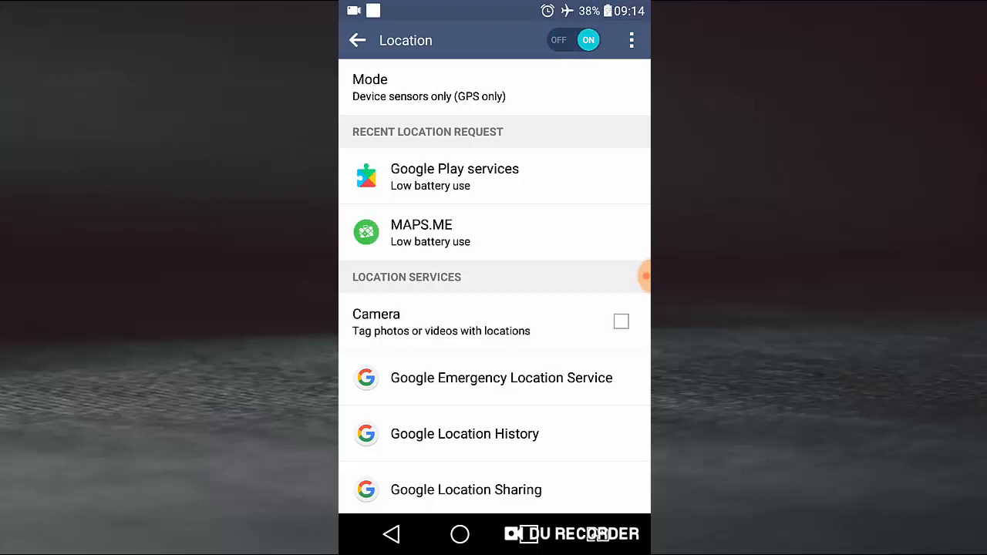
left_click(391, 534)
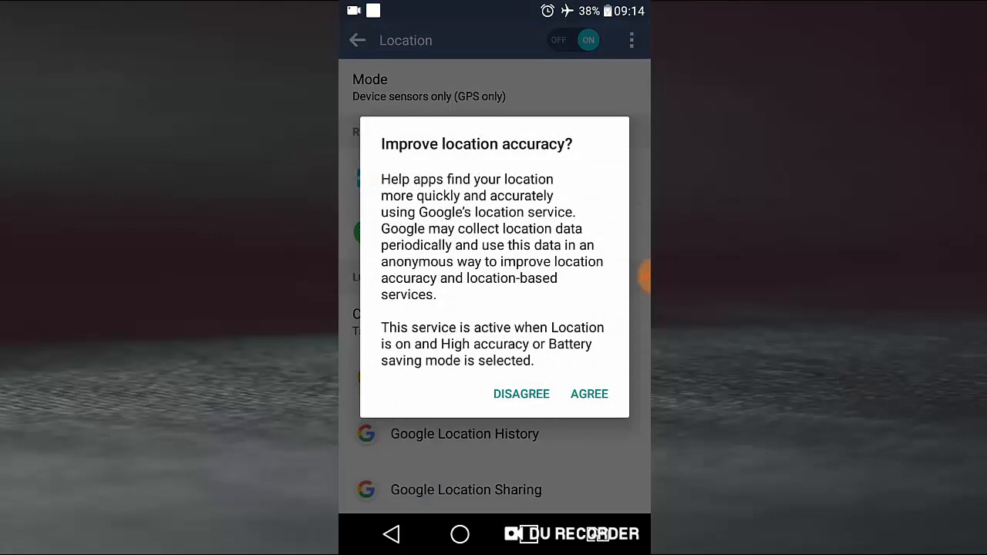
left_click(589, 393)
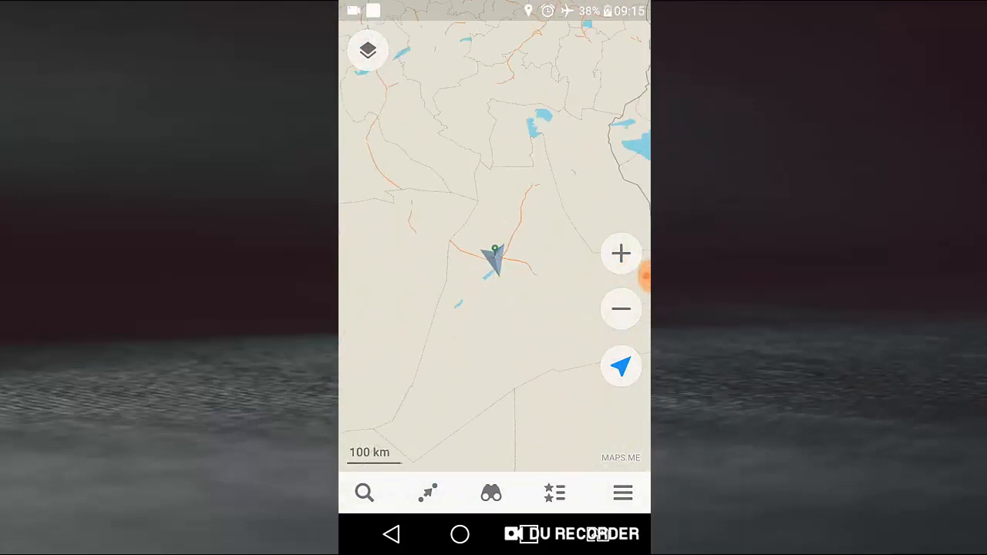
Zoom the map out to show the Mediterranean, Tunisia and Libya
left_click(621, 310)
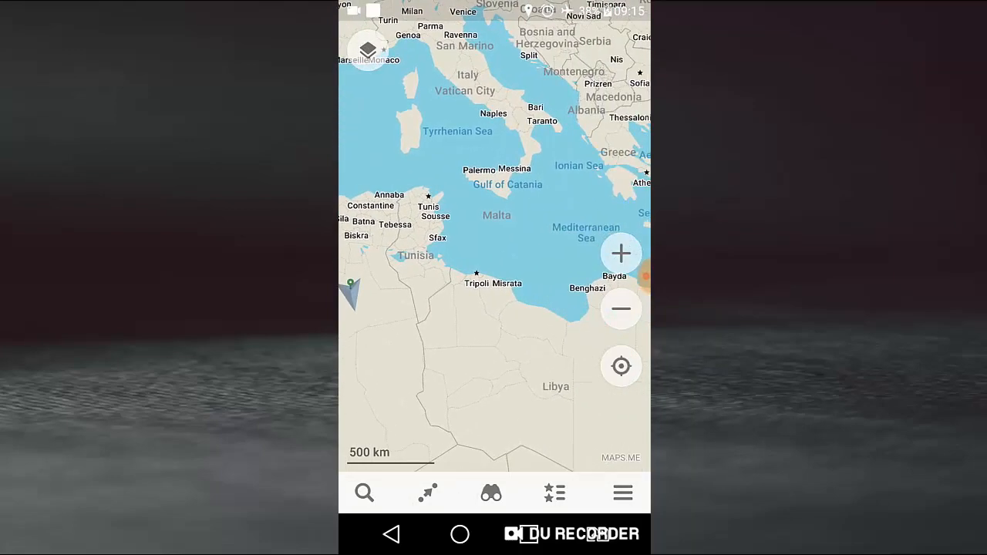
Zoom the map in twice toward the current position
left_click(621, 253)
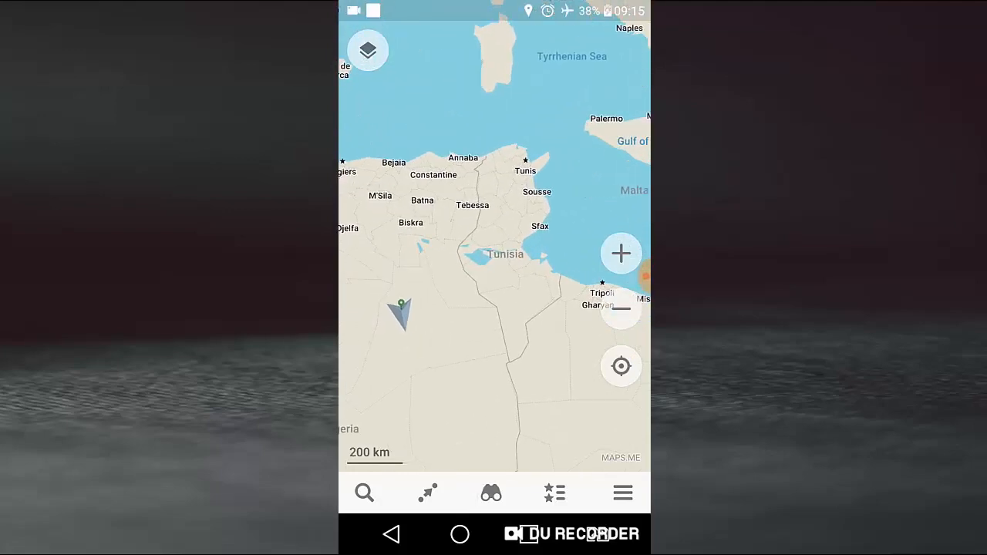
left_click(621, 253)
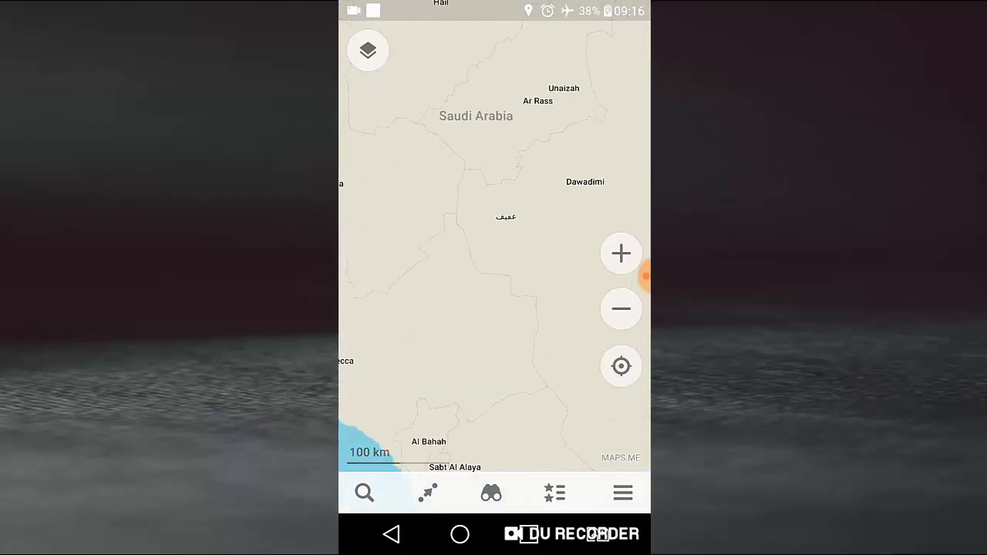
Zoom in and out over Saudi Arabia, then return to the current position near Rouissat
left_click(621, 254)
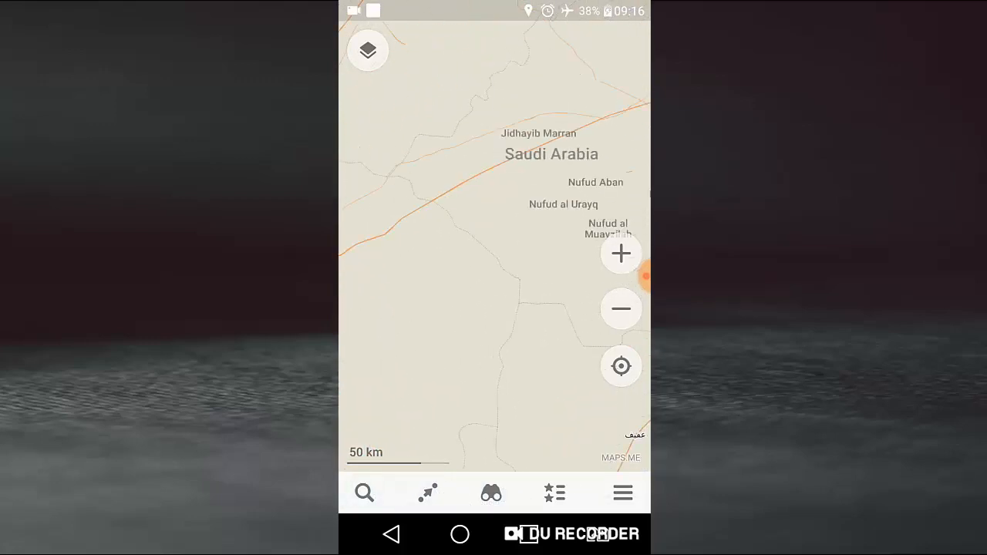
left_click(621, 253)
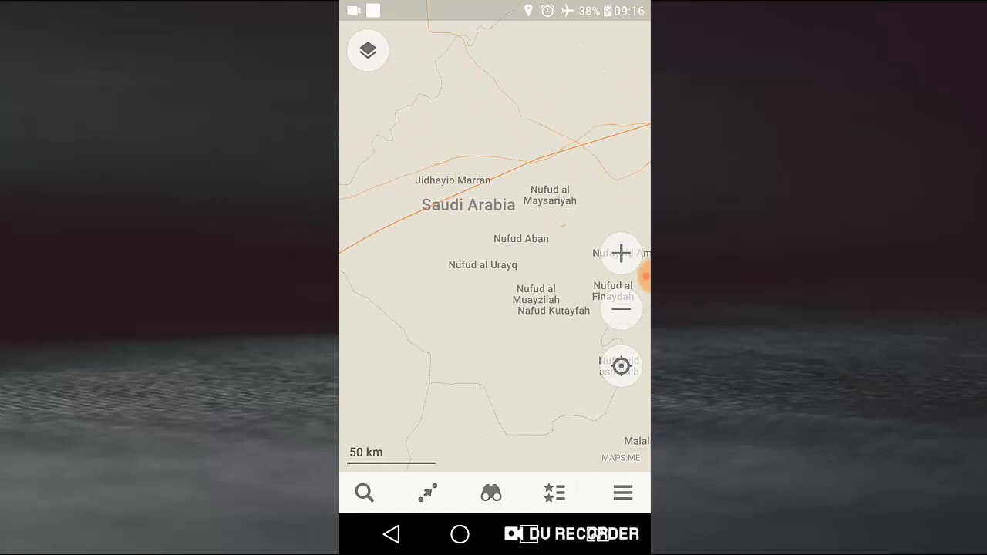
left_click(622, 309)
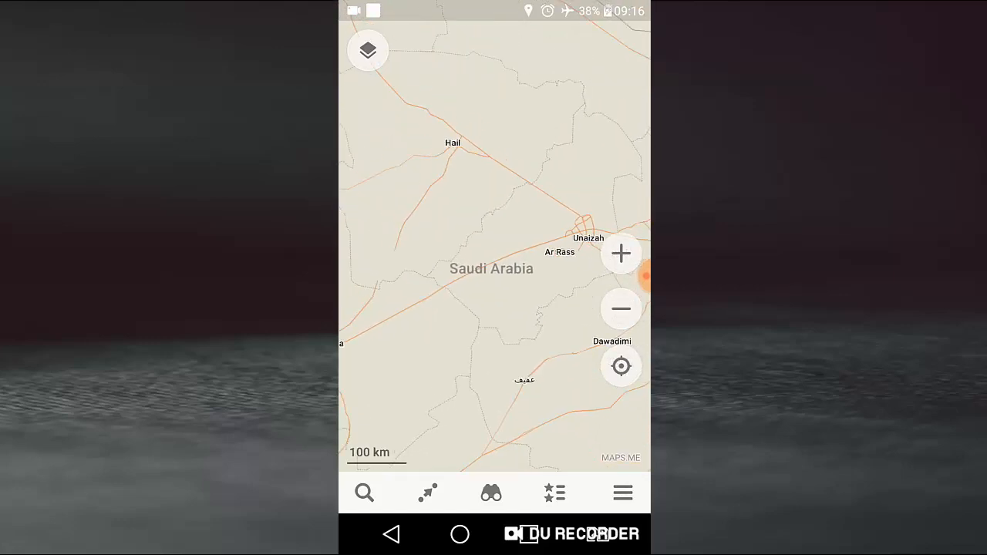
left_click(621, 309)
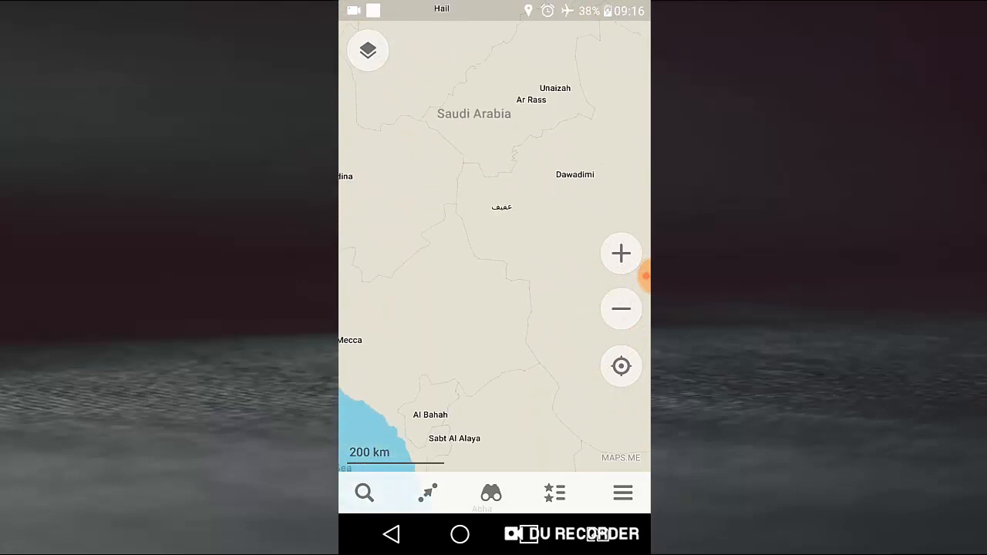
left_click(621, 253)
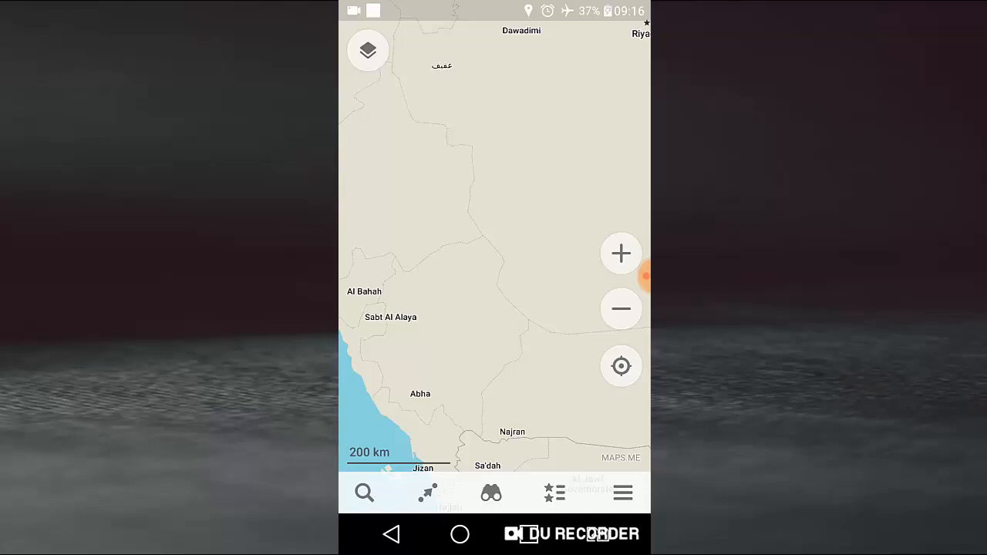
left_click(621, 309)
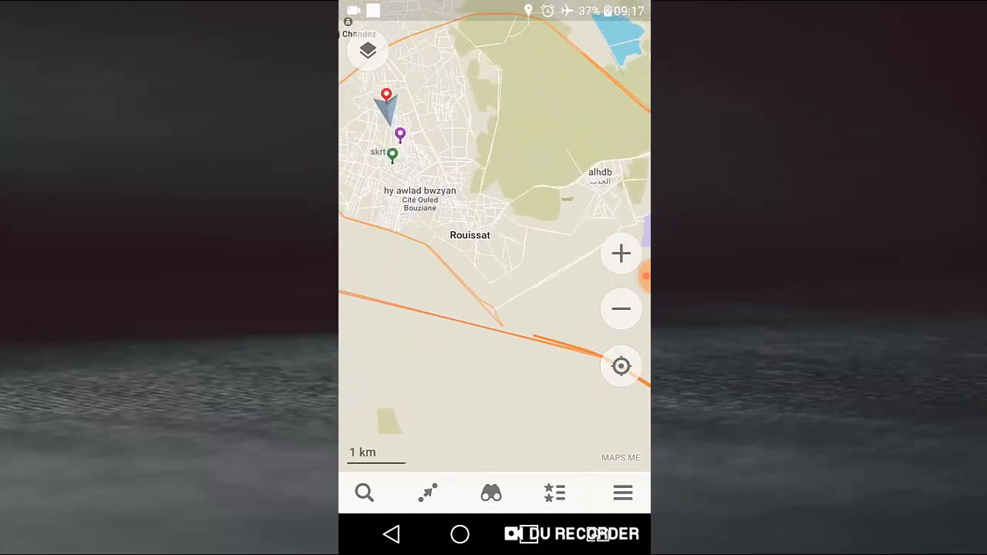
Zoom to street level and open the saved Home bookmark's place page
left_click(621, 253)
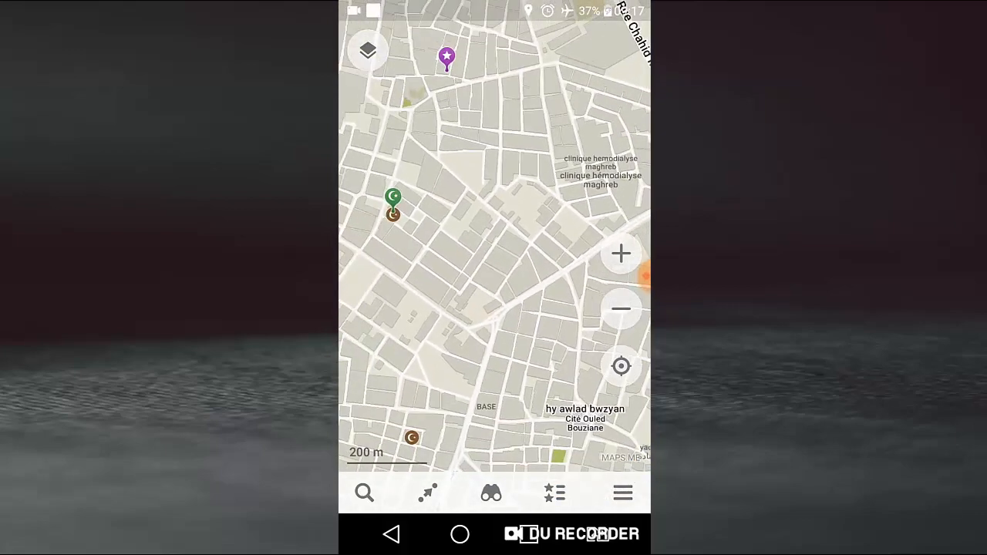
left_click(623, 493)
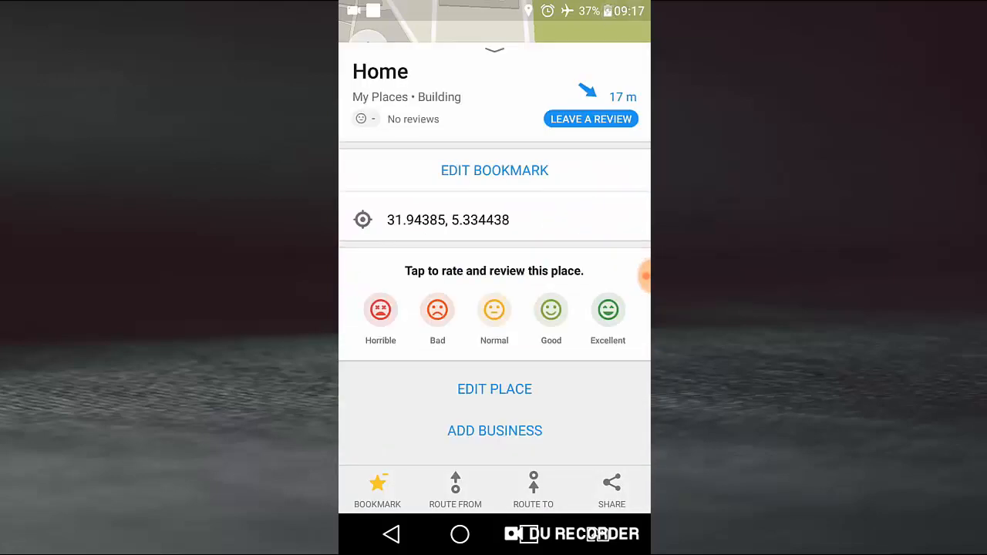
Rename the Home bookmark to 'My home', keeping the My Places set and red colour
left_click(494, 170)
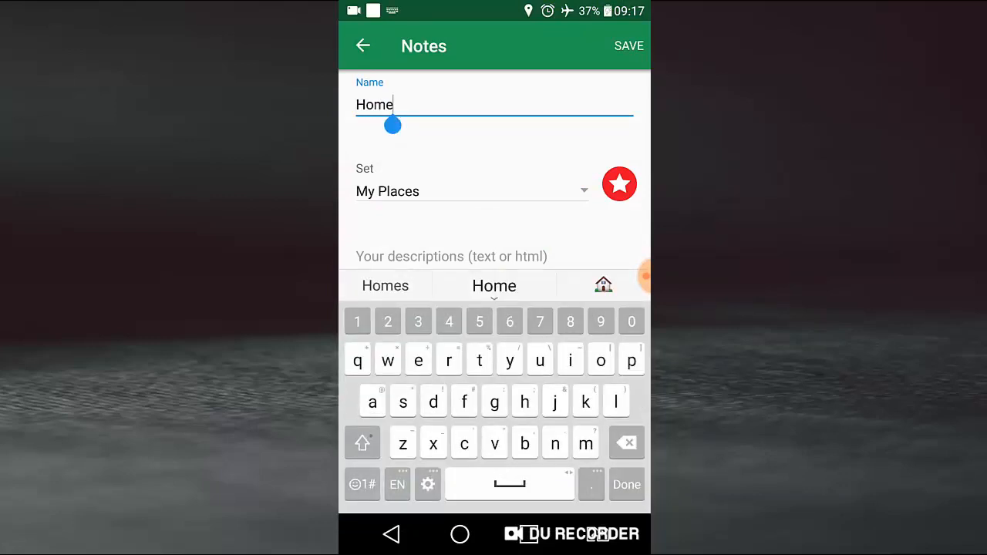
key("BackSpace")
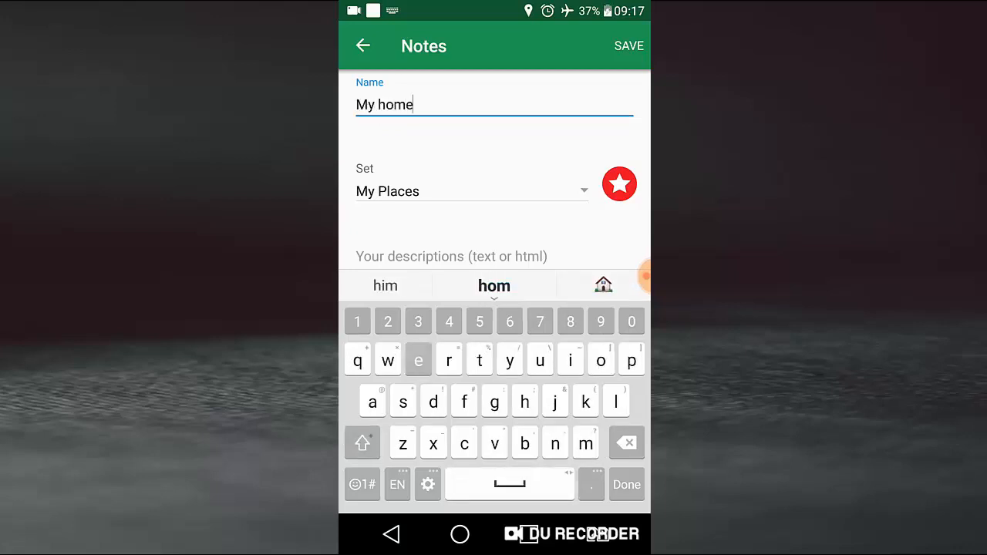
left_click(471, 191)
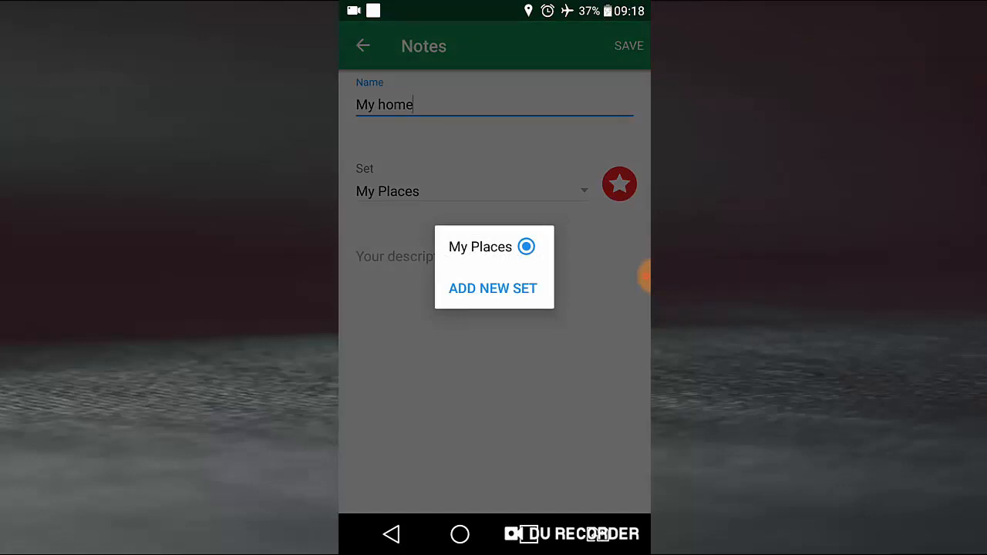
left_click(480, 247)
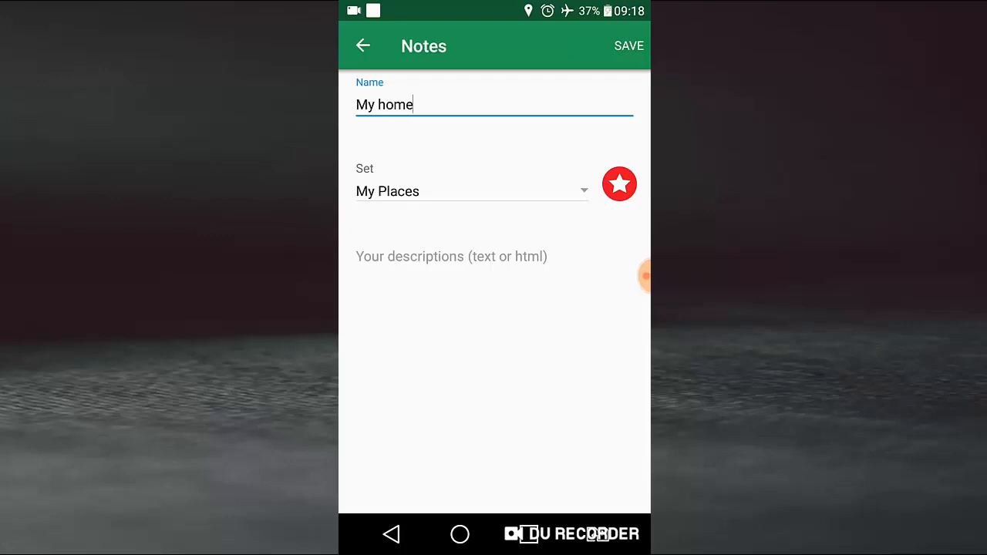
left_click(472, 191)
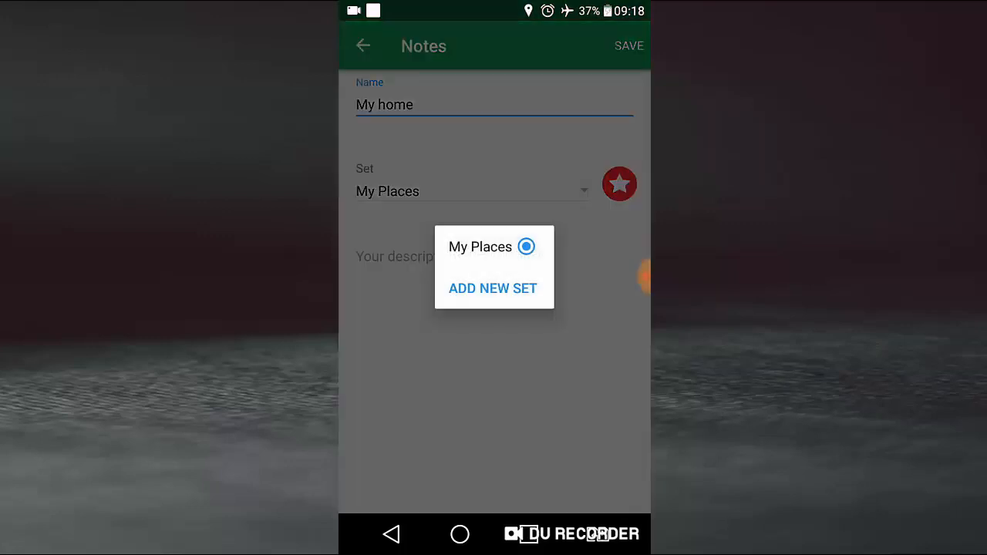
left_click(619, 183)
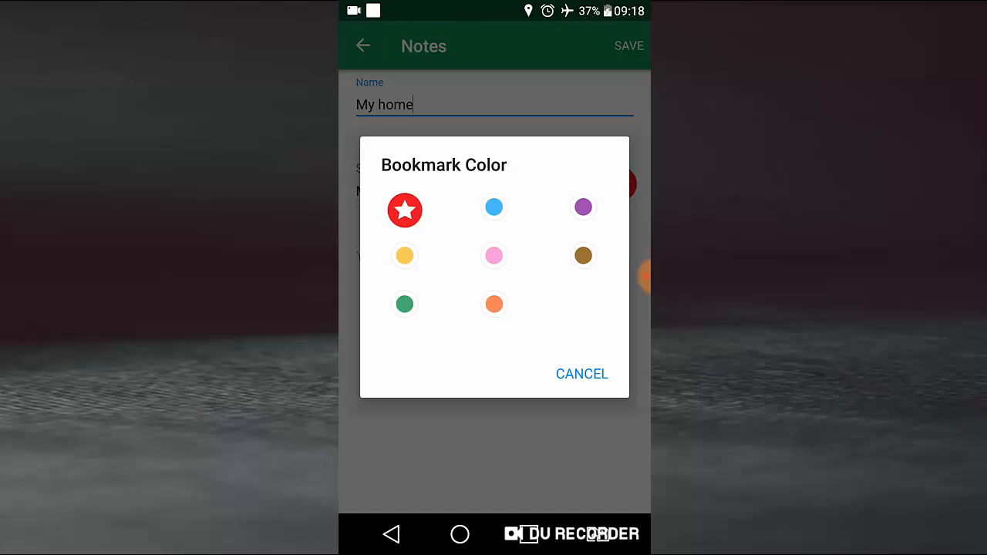
left_click(404, 210)
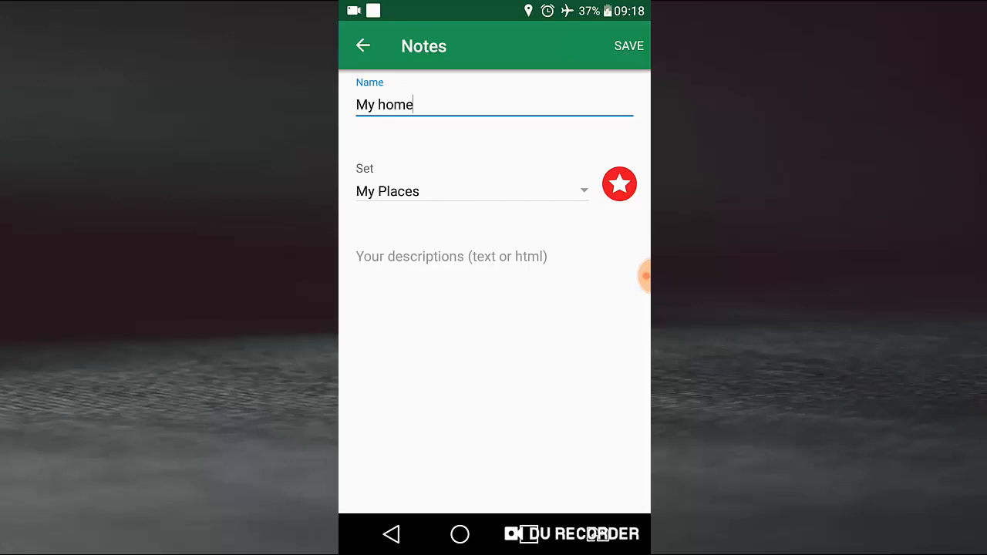
Save the 'My home' bookmark and use it as the route start
left_click(628, 46)
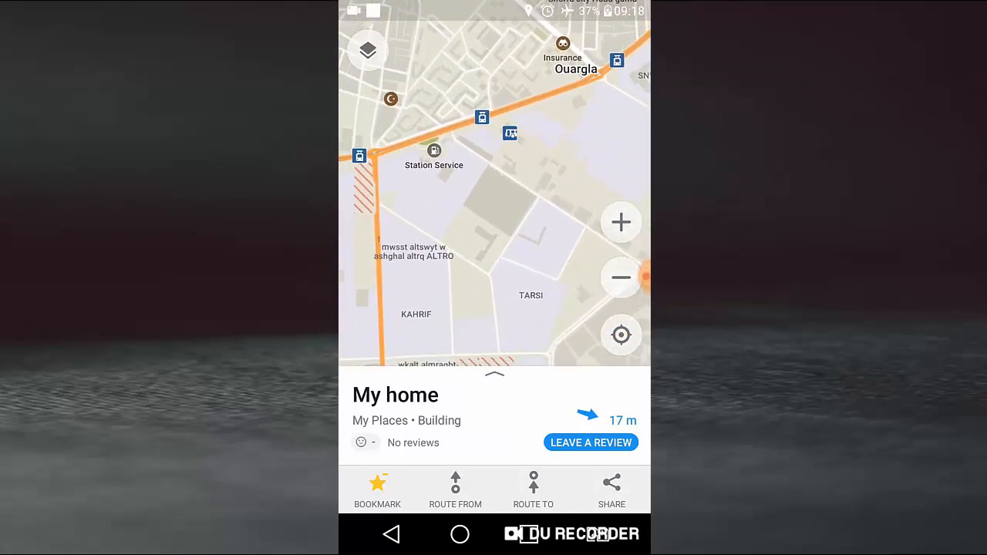
left_click(433, 150)
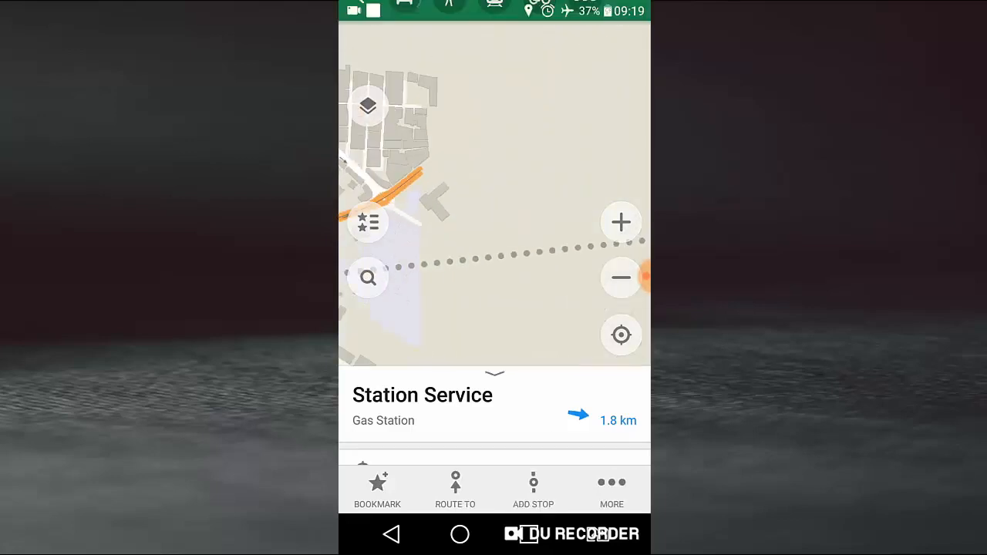
Set the Station Service gas station as the route destination
left_click(455, 490)
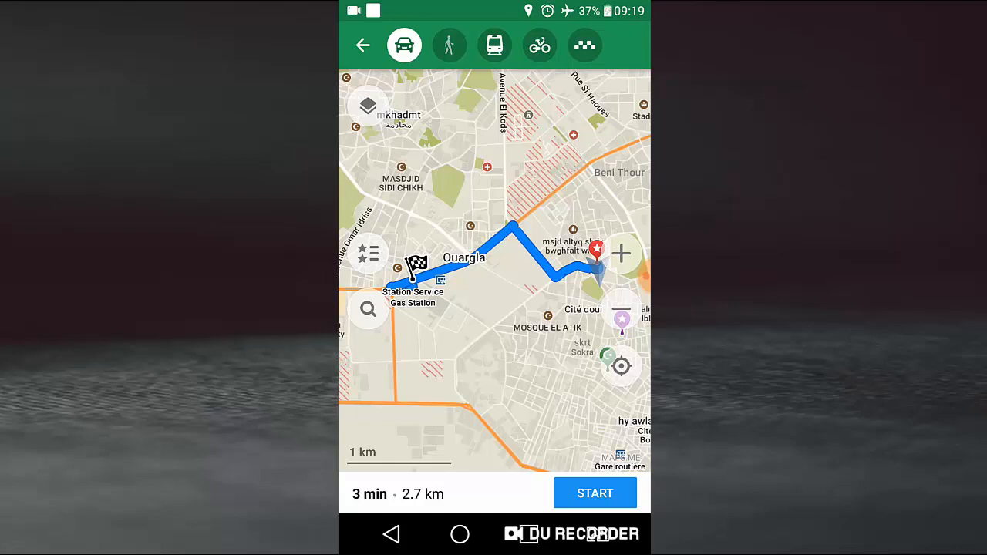
Switch the route to walking, start navigation, and reveal the Stop controls
left_click(449, 45)
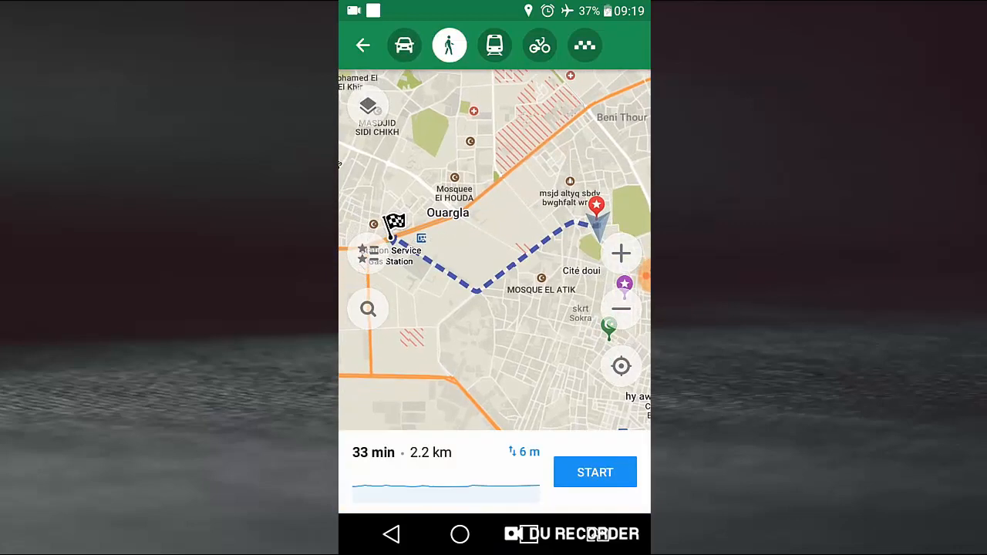
left_click(595, 472)
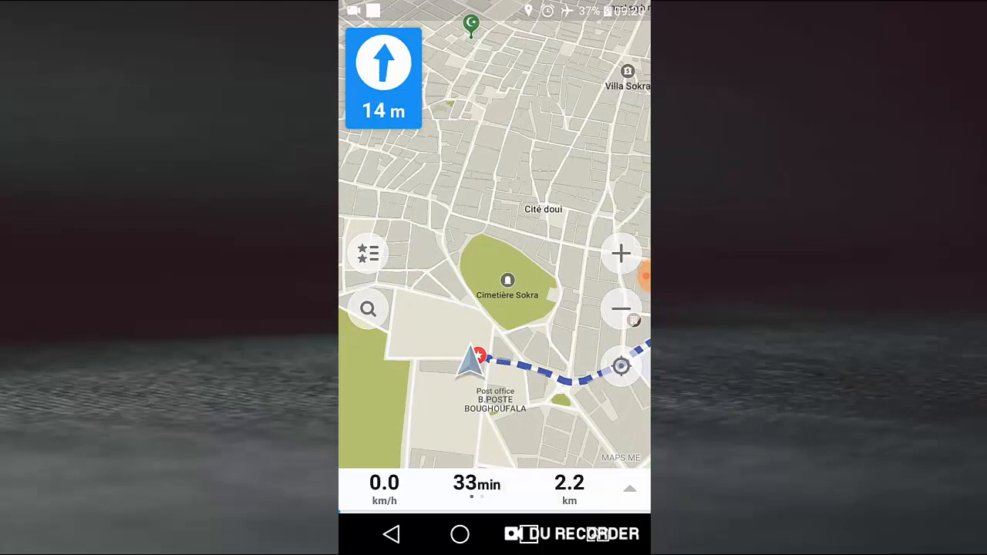
left_click(630, 489)
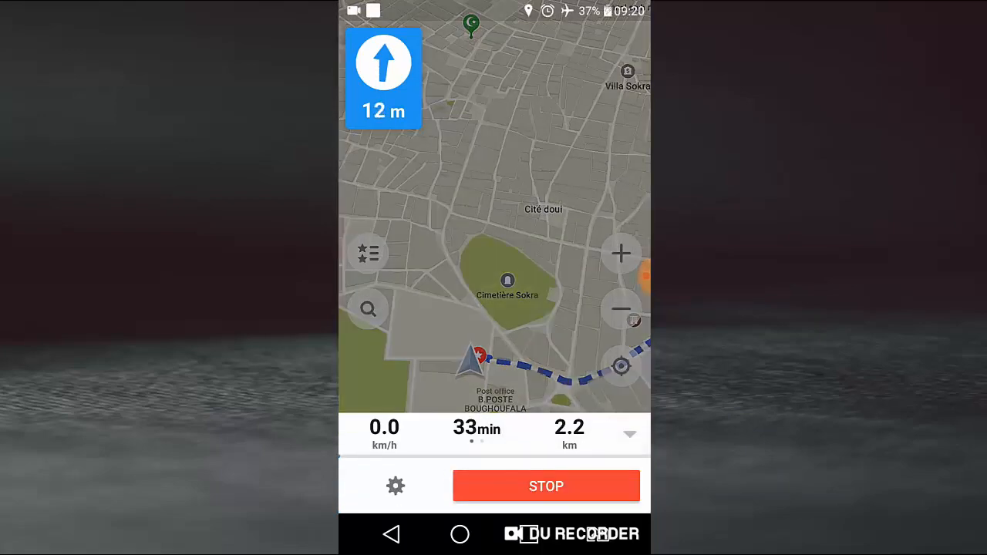